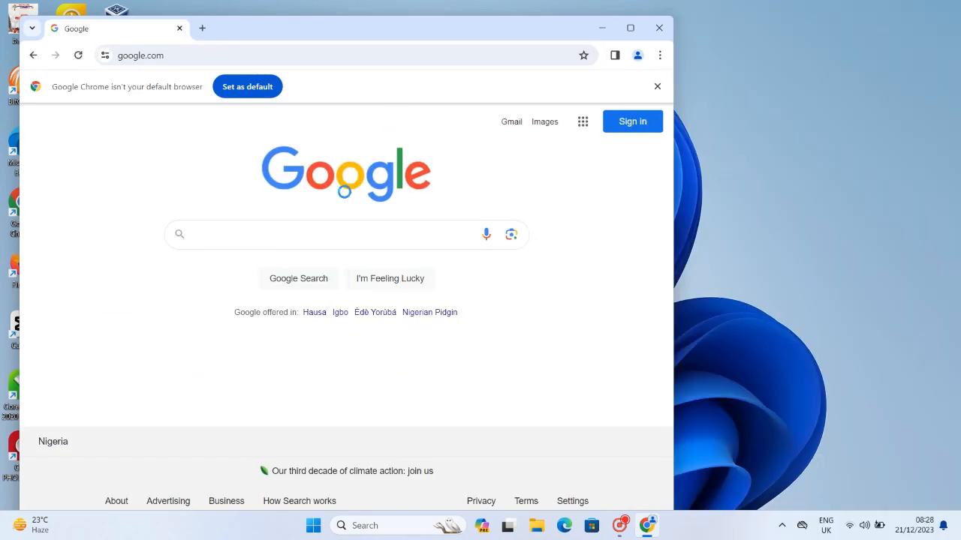
Search Google for "download hiren's boot usb" and open the Hiren's BootCD PE USB Booting result.
click(327, 234)
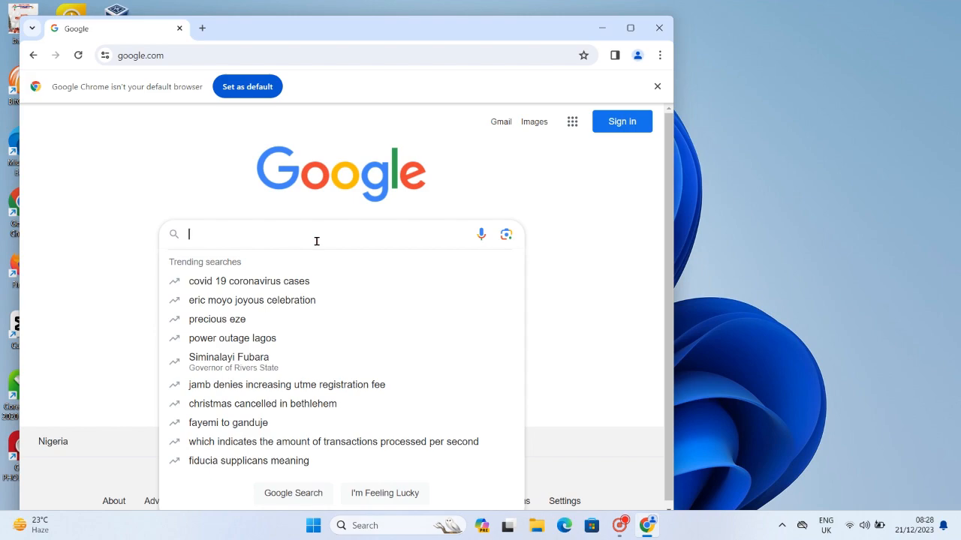
text(download)
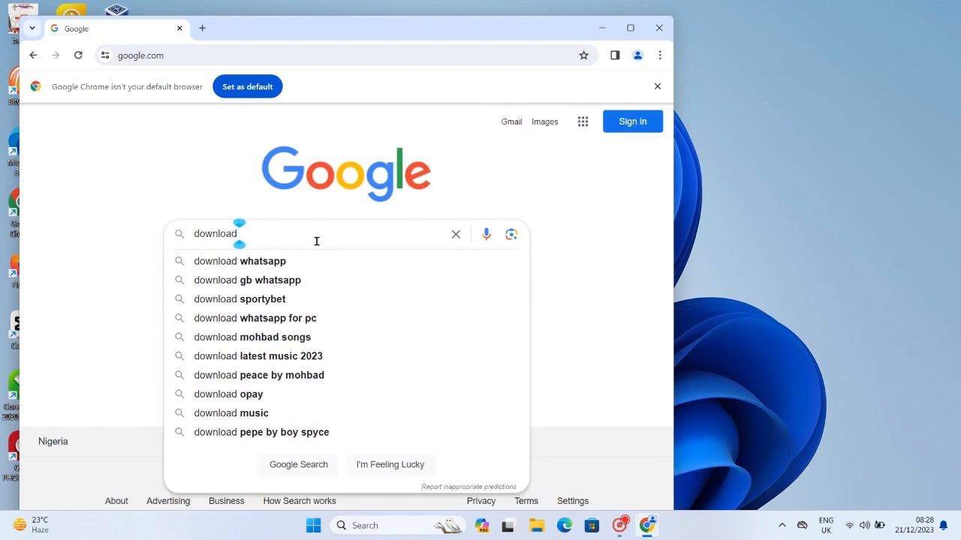
text(hire)
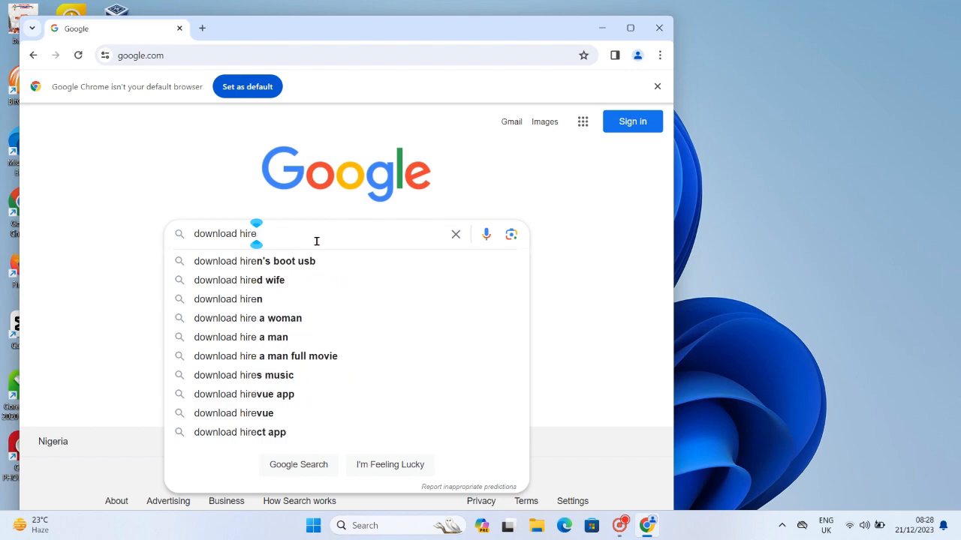
click(254, 262)
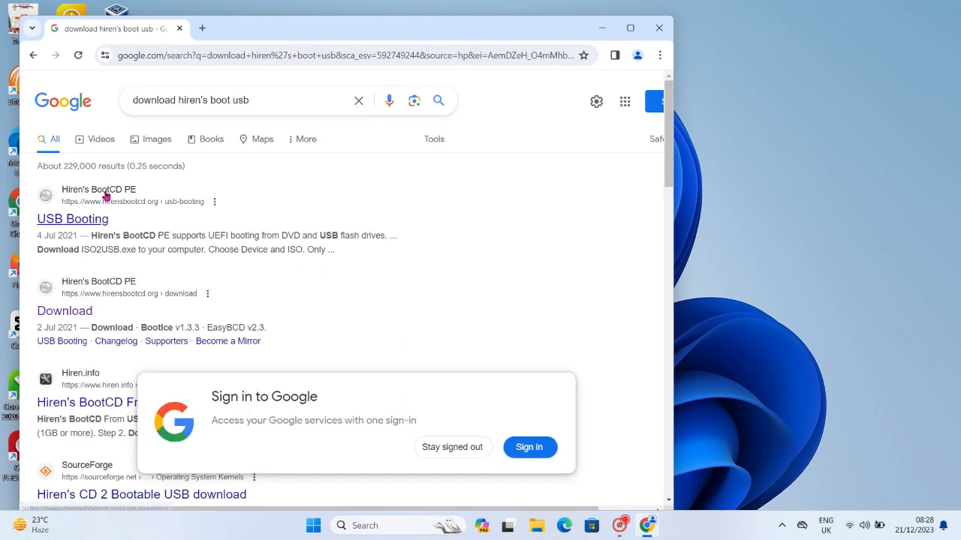
click(72, 219)
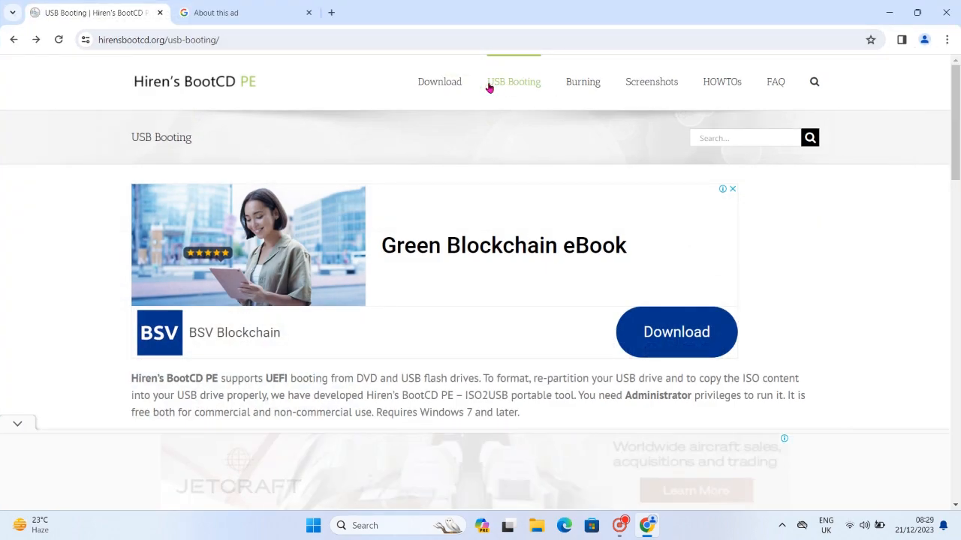
Go to the Download page and start downloading HBCD_PE_x64.iso from the file table.
click(438, 81)
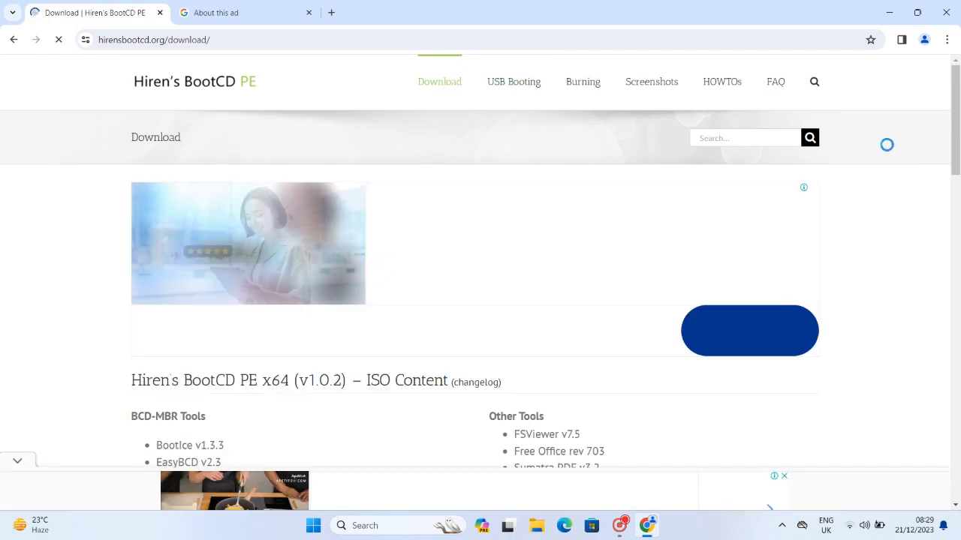
scroll(down, 3)
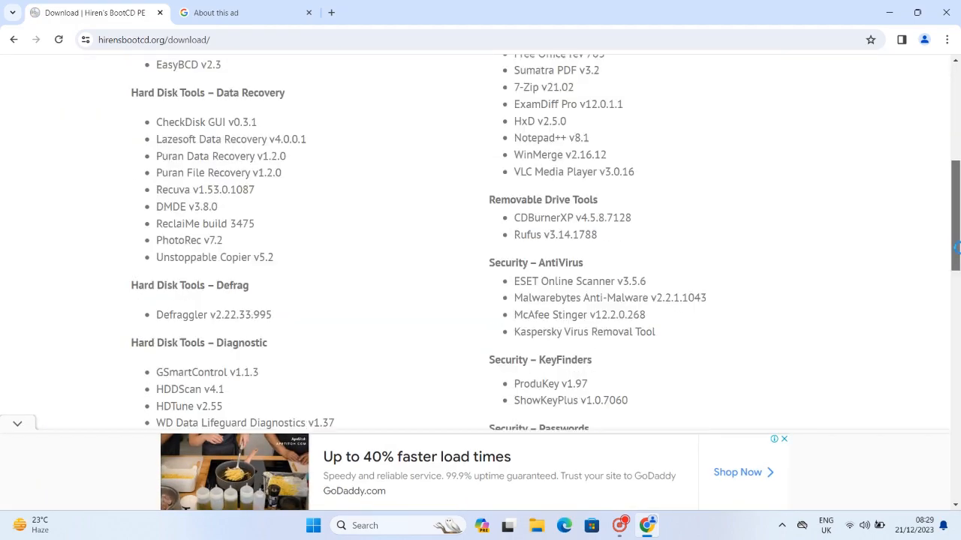
scroll(down, 3)
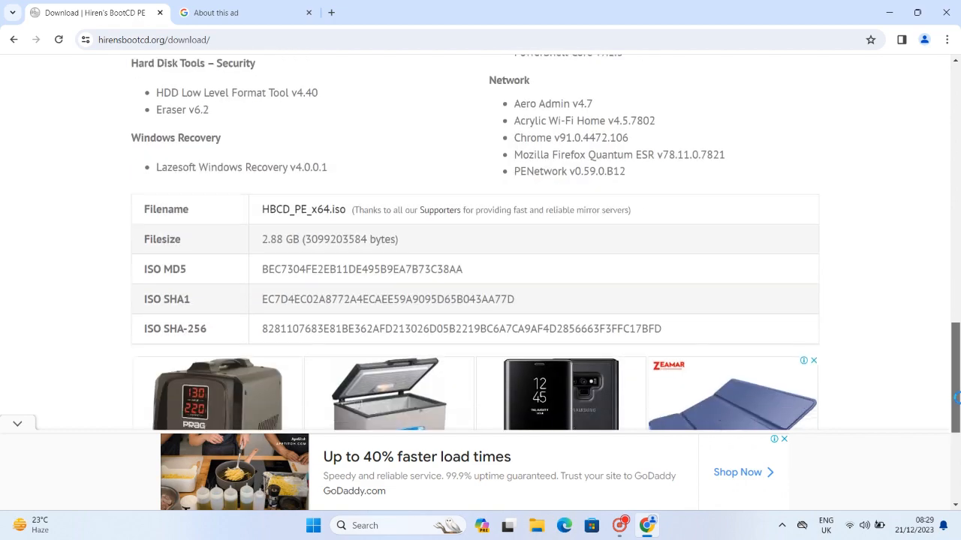
scroll(down, 3)
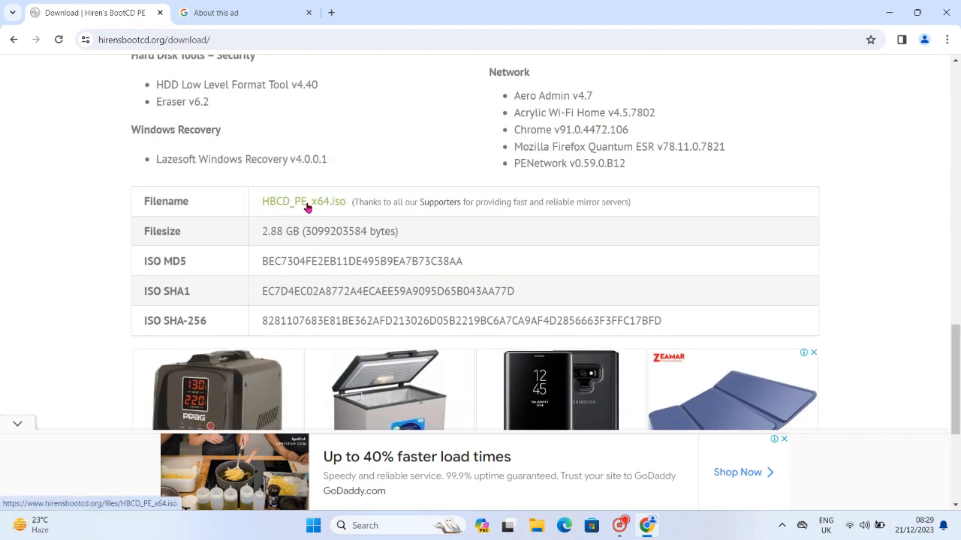
click(304, 201)
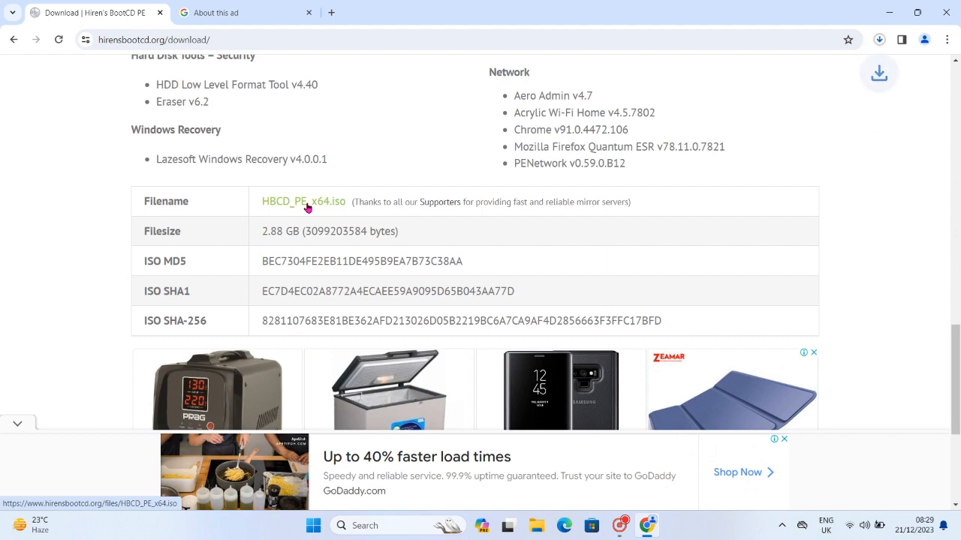
click(303, 201)
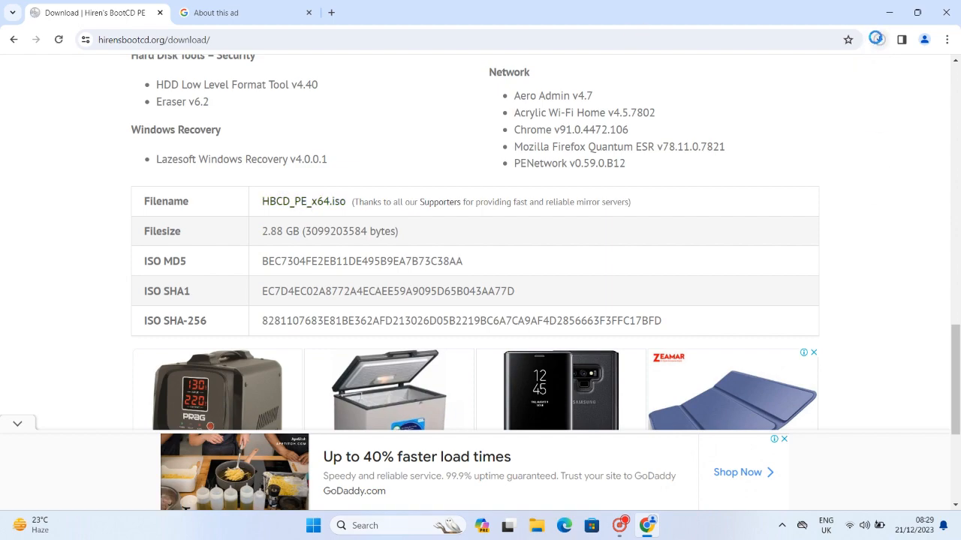
Close Google Chrome, confirming the exit while the download runs.
click(878, 39)
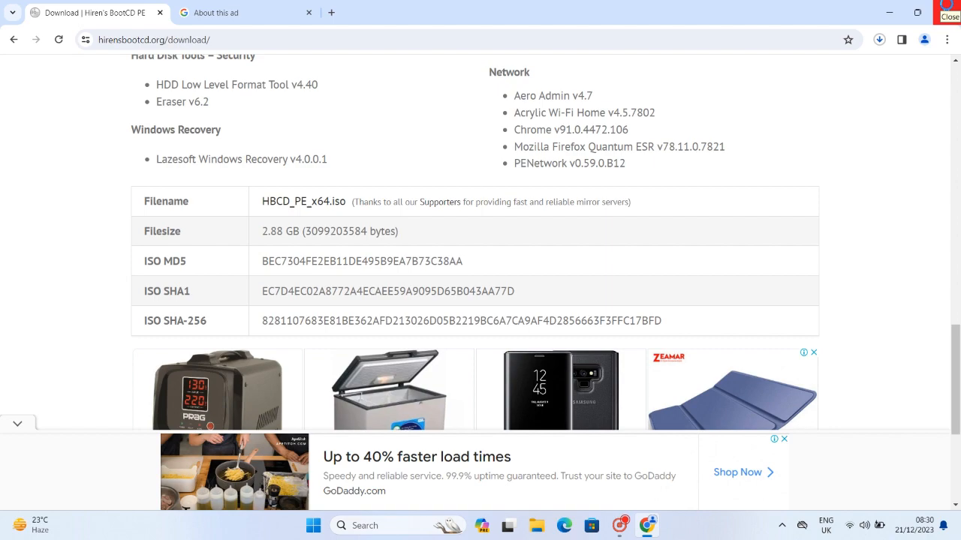
click(948, 15)
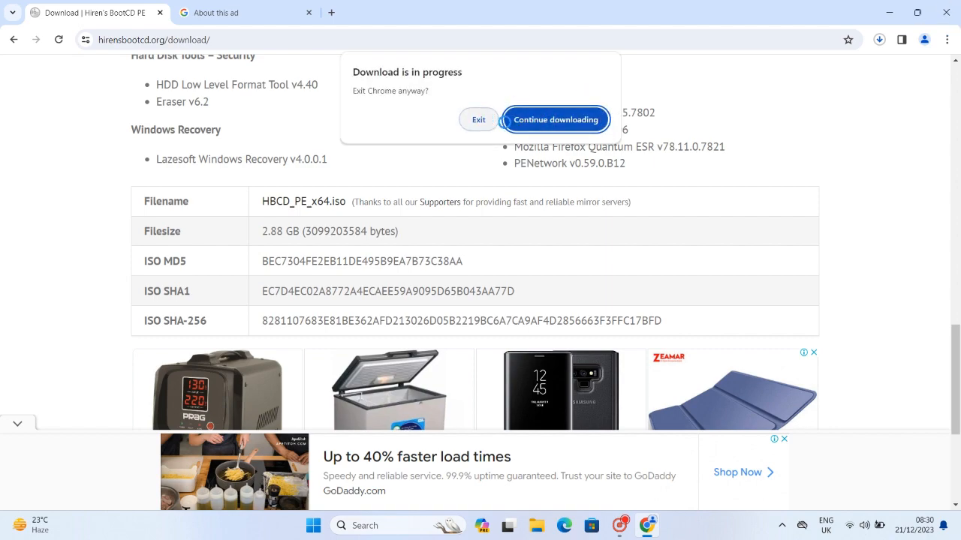
click(556, 120)
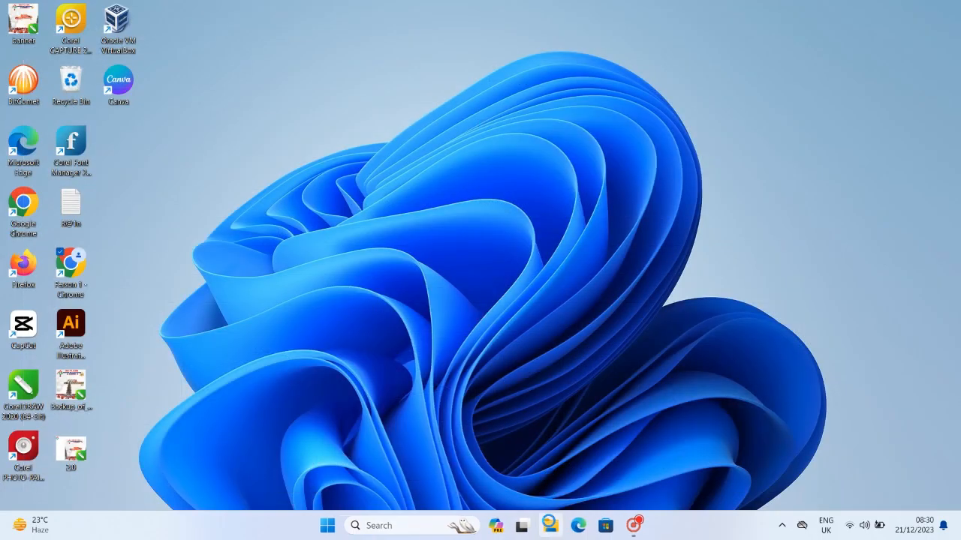
Mount HBCD_PE_x64.iso from the Downloads folder, confirming the security warning.
click(550, 525)
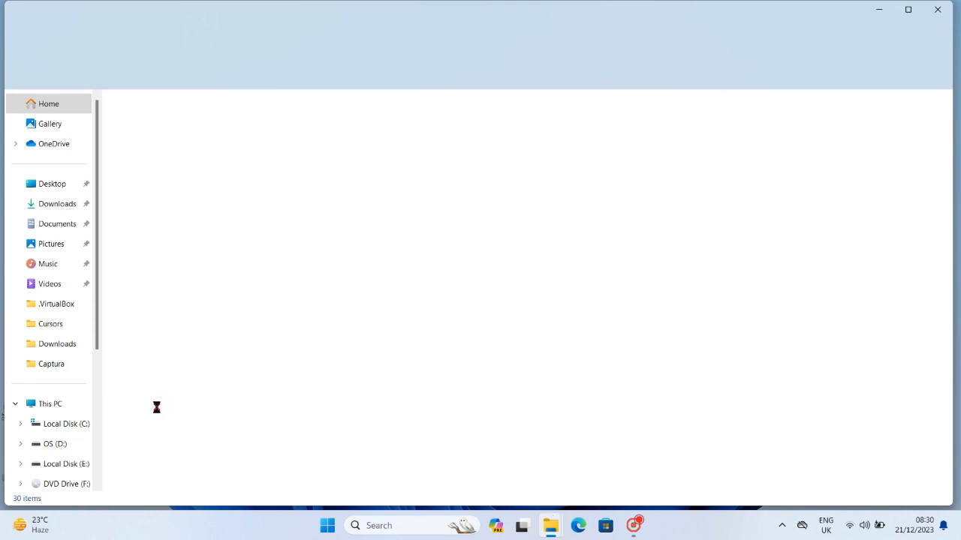
click(51, 404)
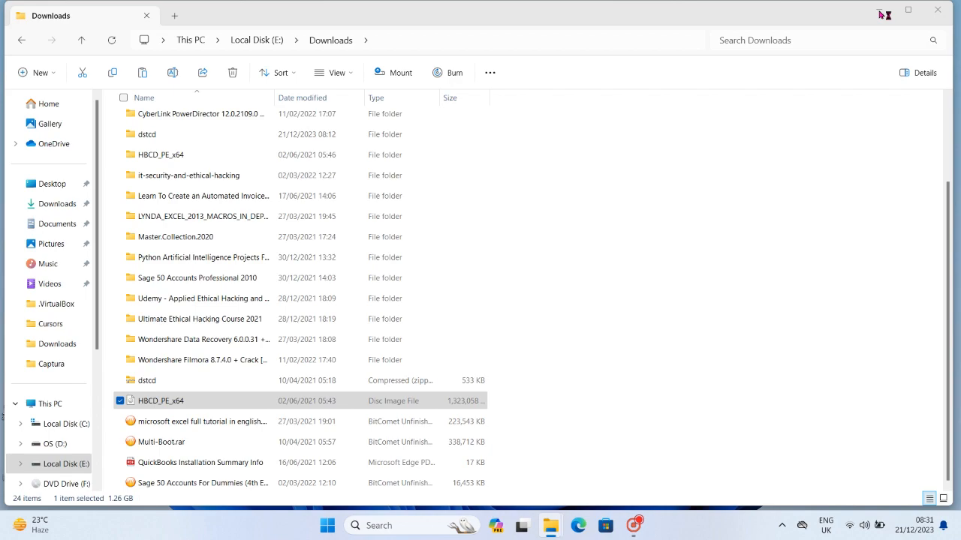
double_click(161, 399)
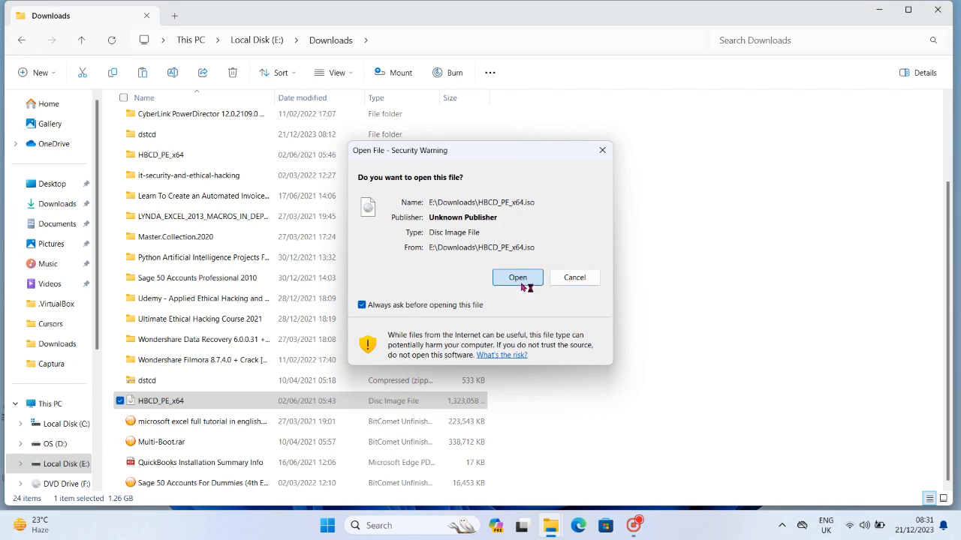
click(516, 276)
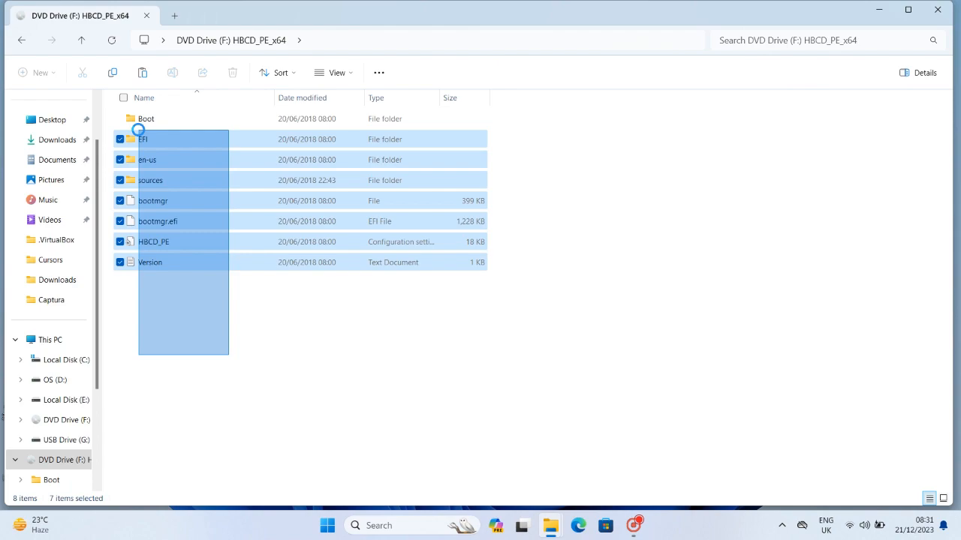
Select all files on the mounted DVD drive and copy them onto USB Drive (G:).
click(120, 119)
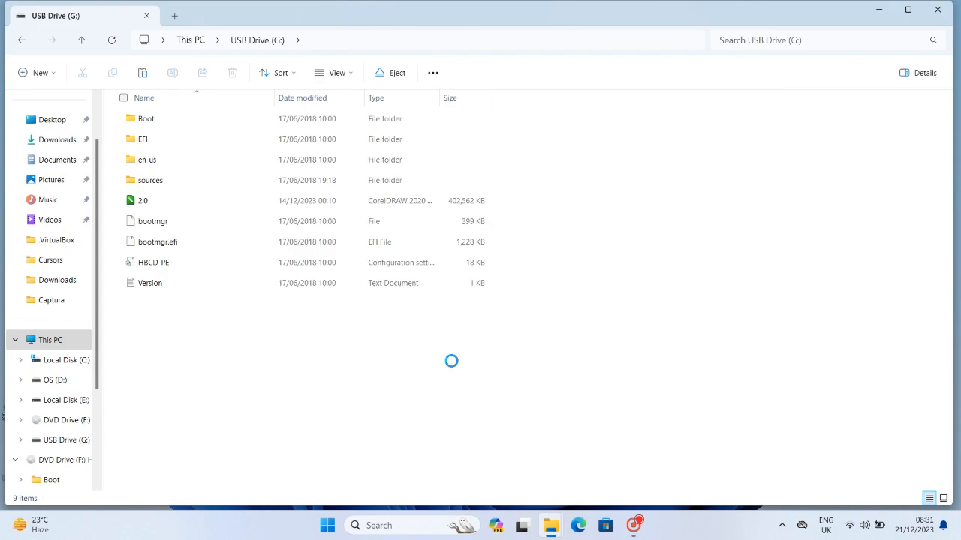
right_click(450, 360)
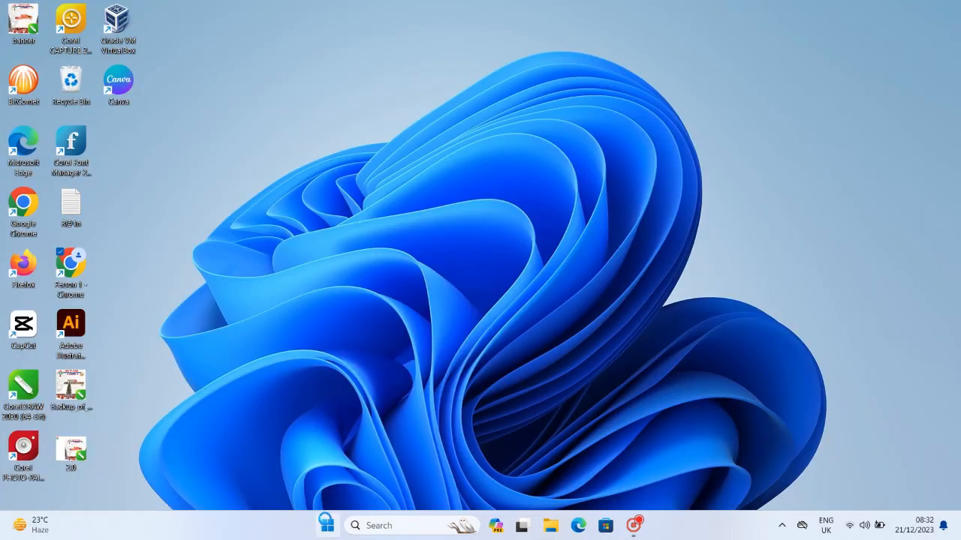
Restart the computer from the Start menu's Power options.
click(325, 526)
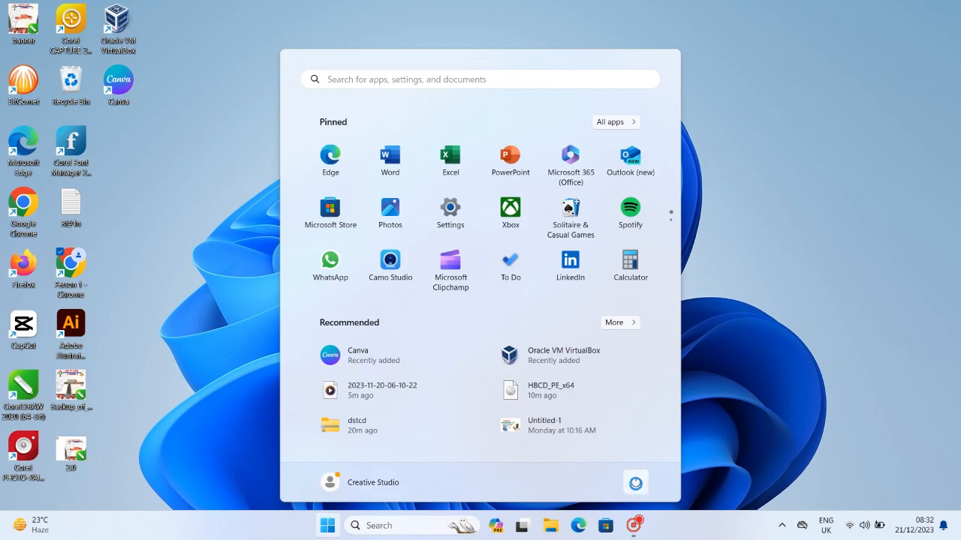
mouse_move(635, 484)
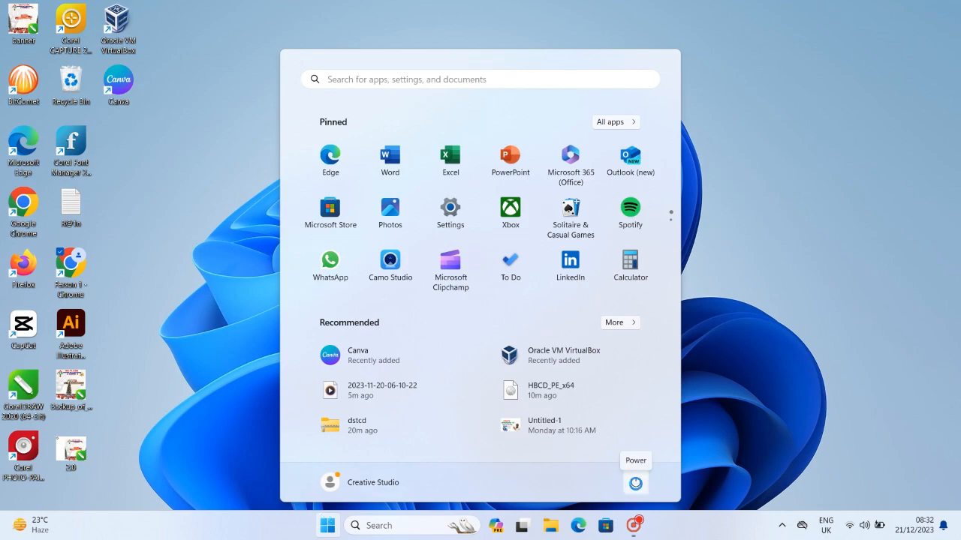
click(635, 484)
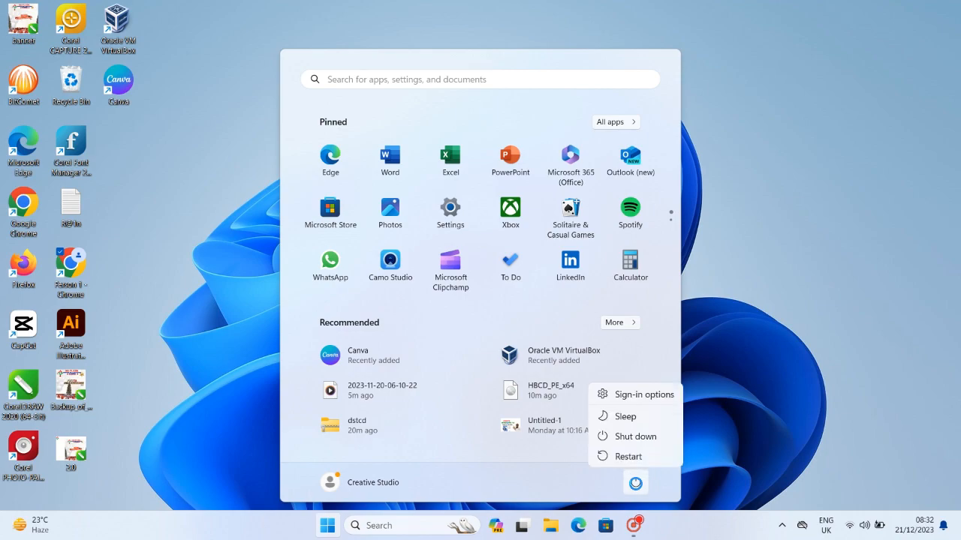
mouse_move(628, 456)
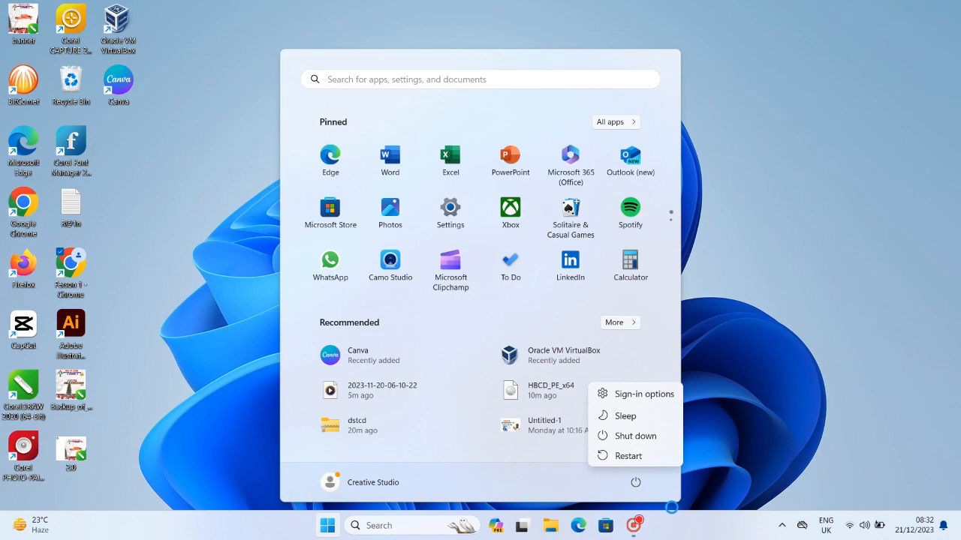
click(627, 456)
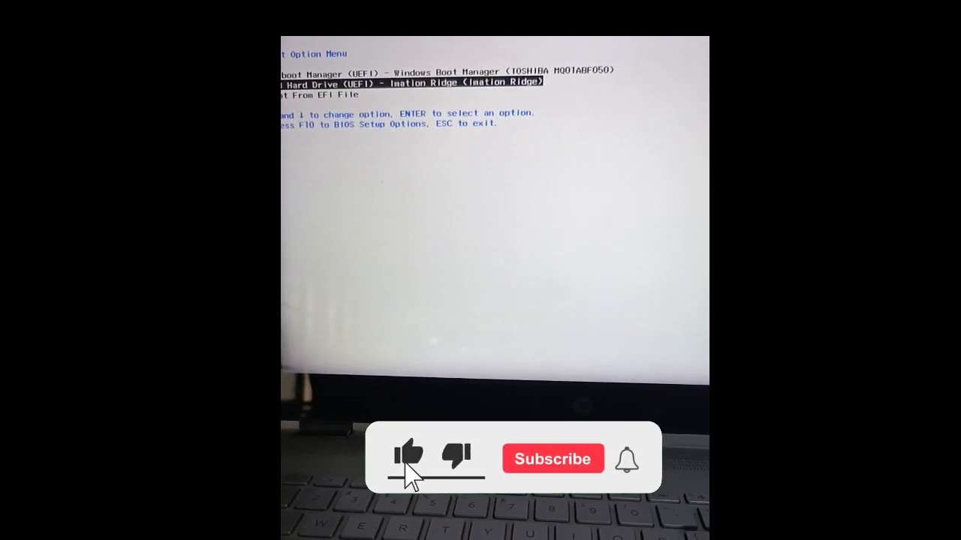
Choose USB Hard Drive (UEFI) in the boot menu to load Hiren's BootCD PE.
click(552, 460)
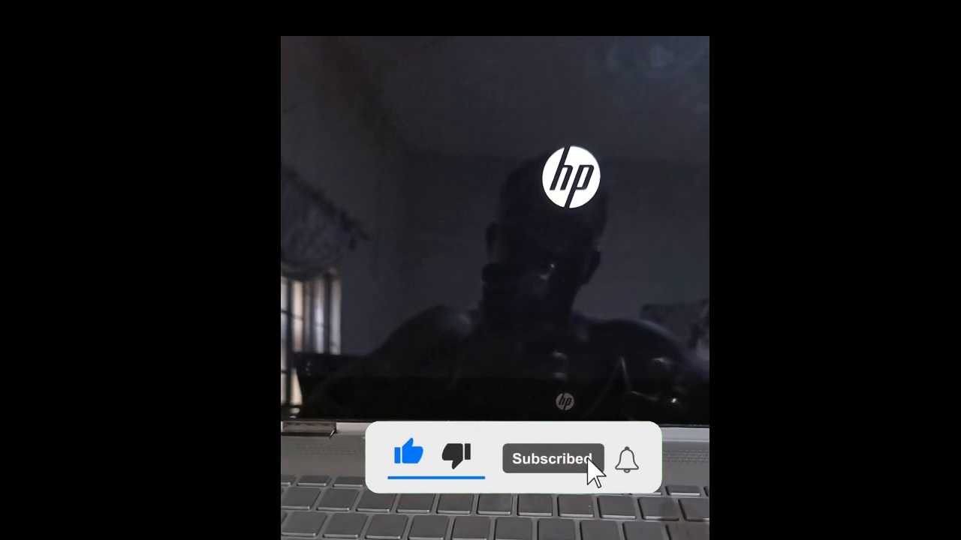
click(628, 459)
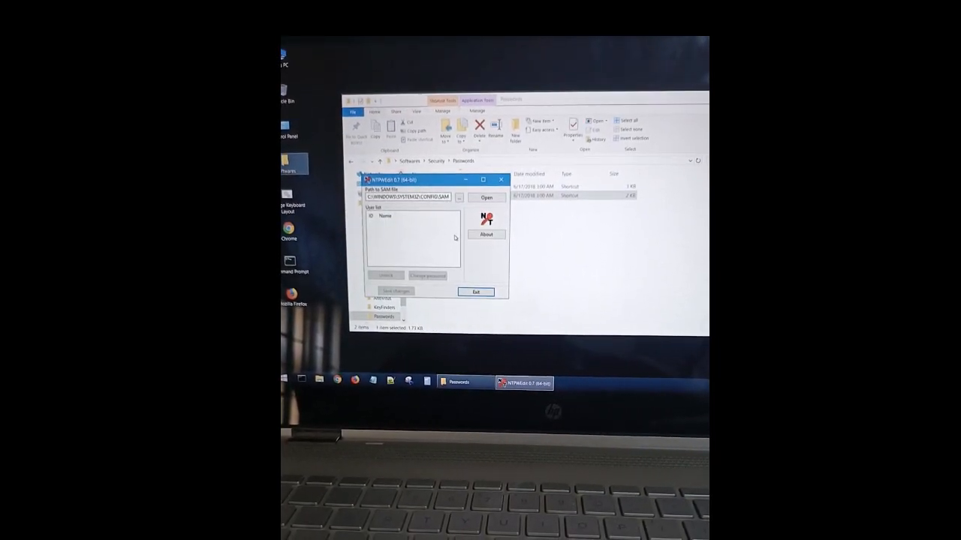
Read the SAM file, select the Creative Studio account and enter its new password.
click(486, 198)
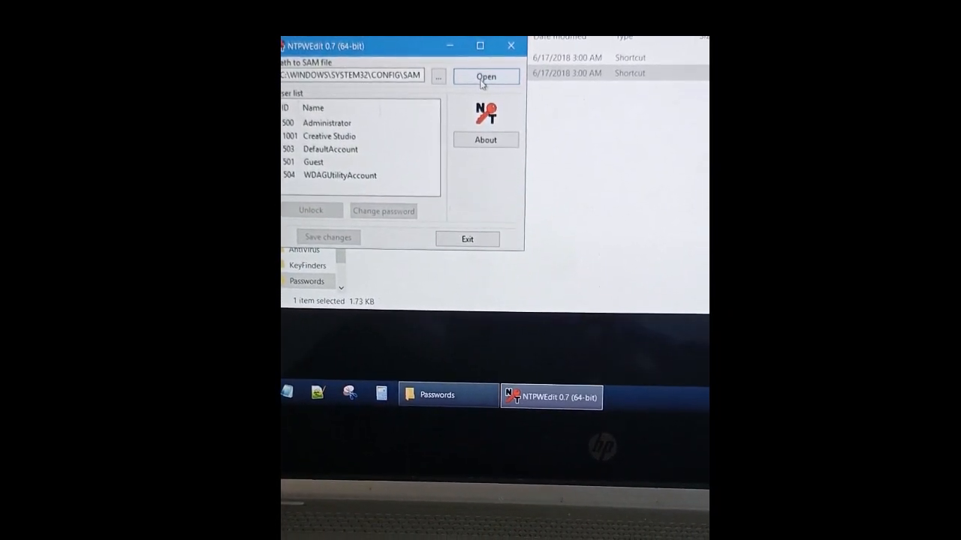
click(330, 149)
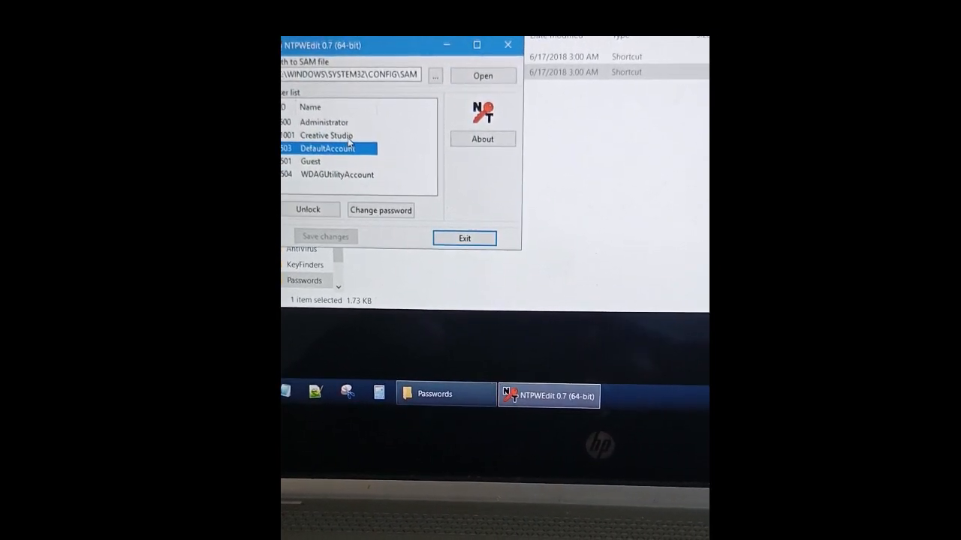
click(381, 210)
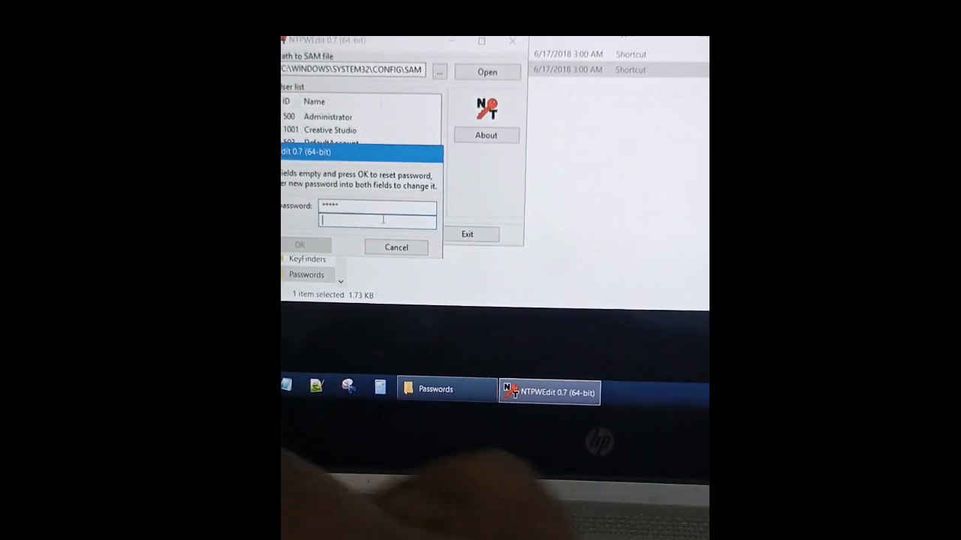
text(*****)
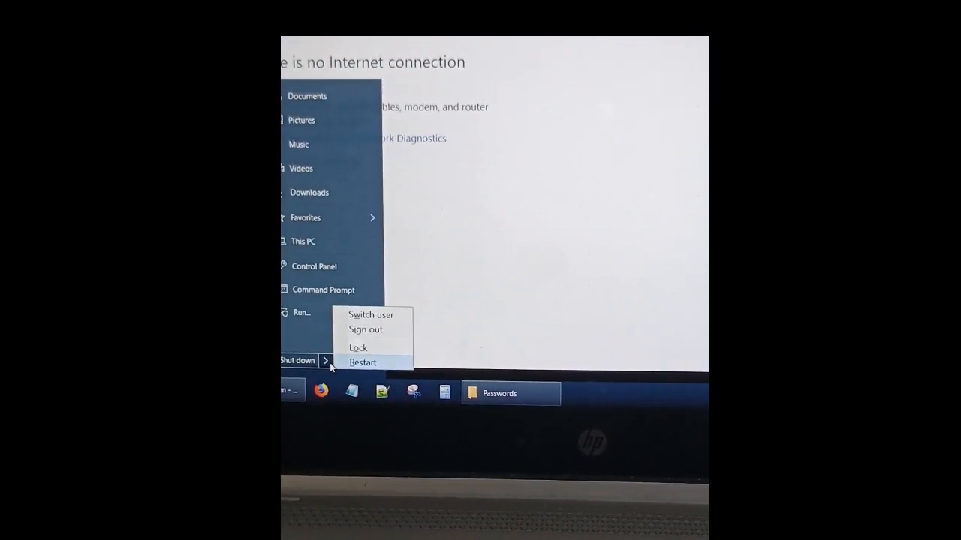
Restart into Windows and sign in to Creative Studio with the new password.
click(363, 362)
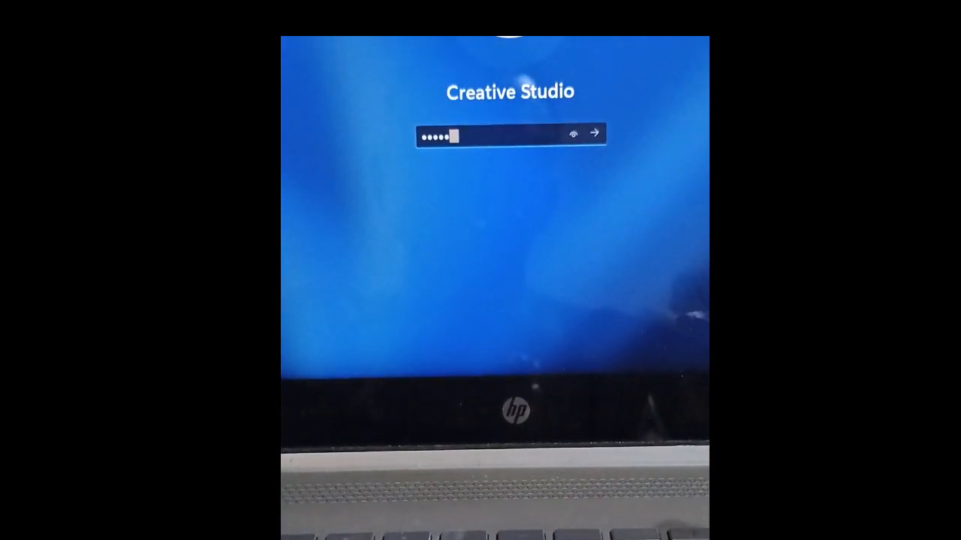
click(595, 132)
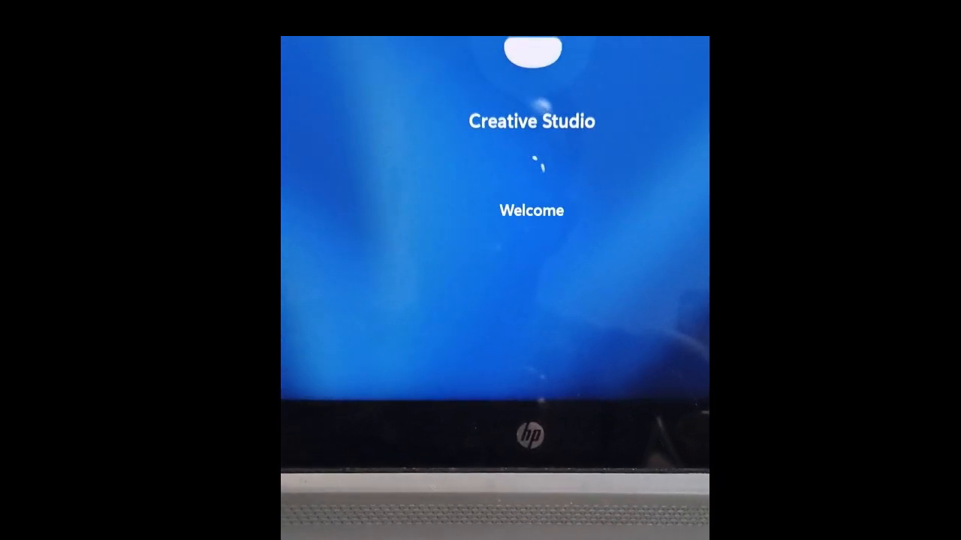